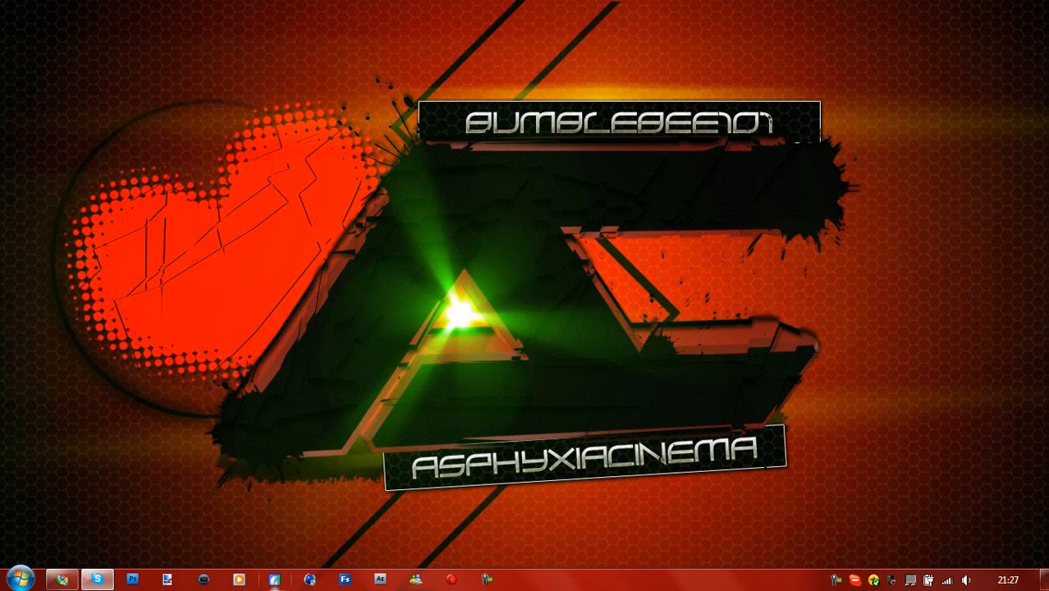
mouse_move(274, 579)
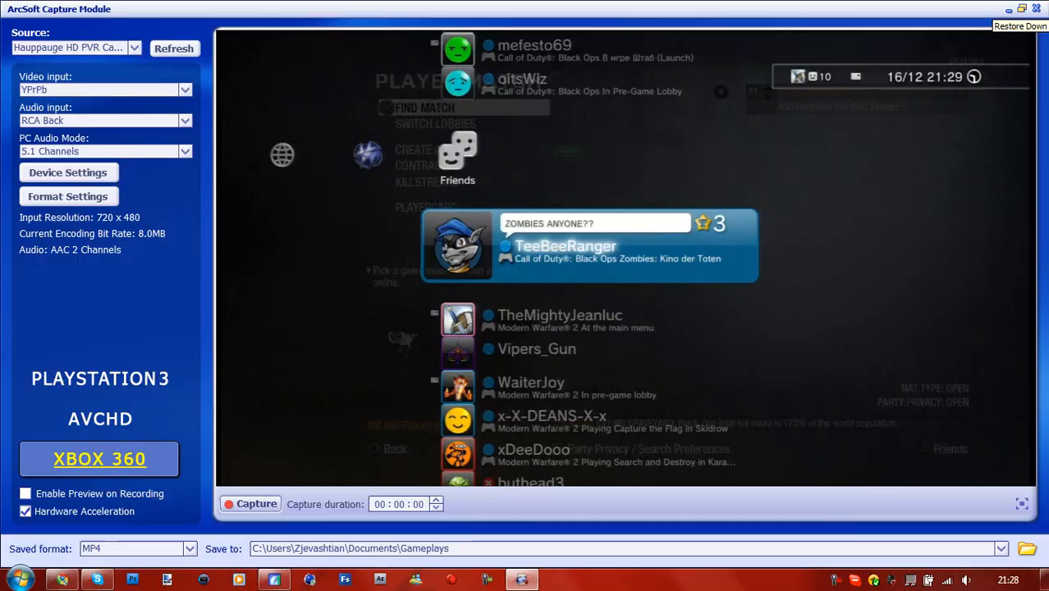
Restore the ArcSoft capture window down from full-screen mode
click(1020, 25)
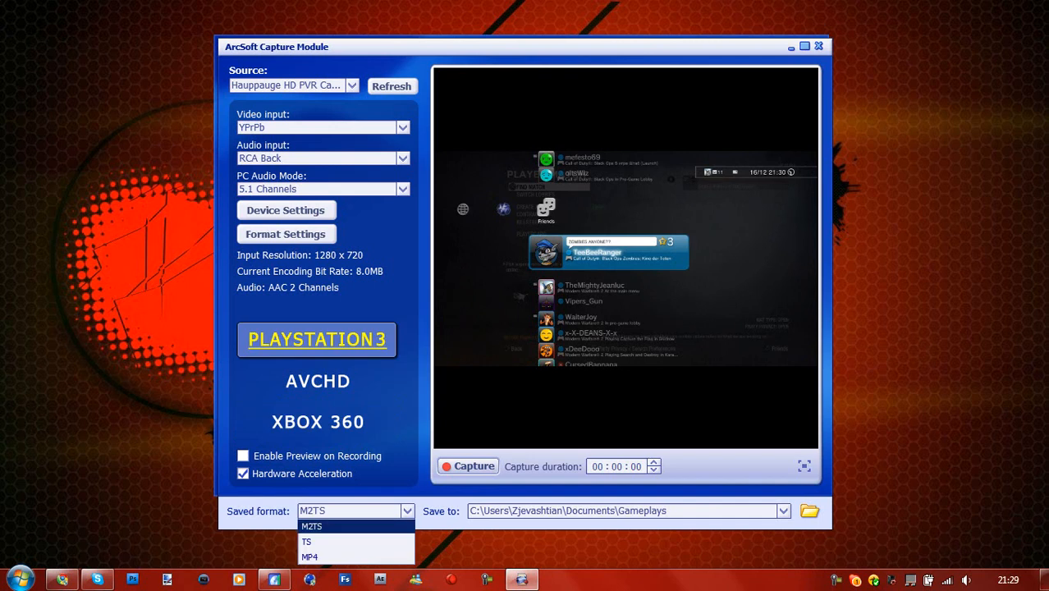
Settle on the Xbox 360 preset (MP4) and maximize the capture window
click(310, 556)
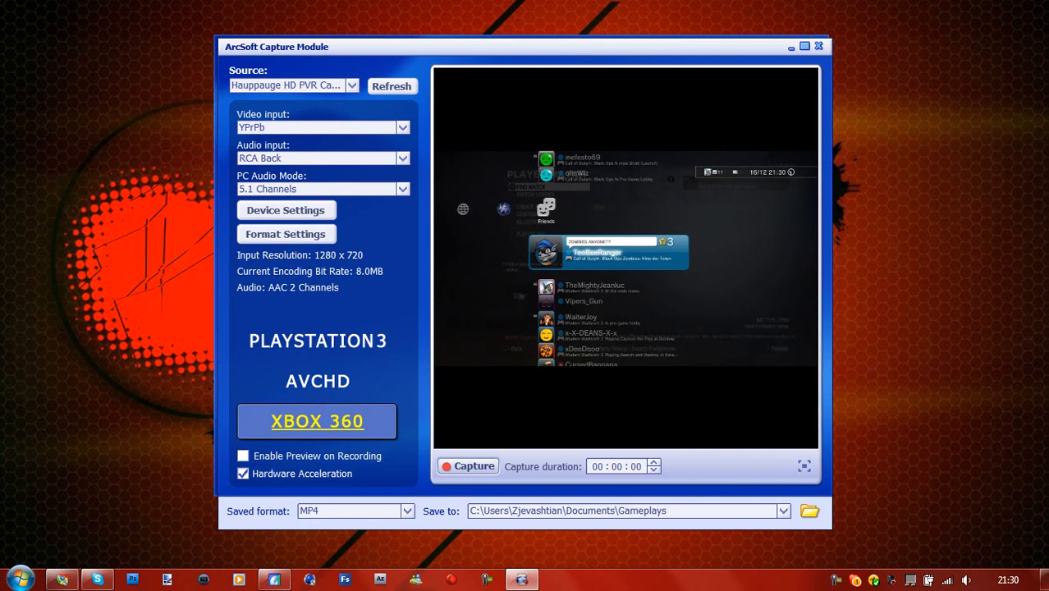
click(406, 511)
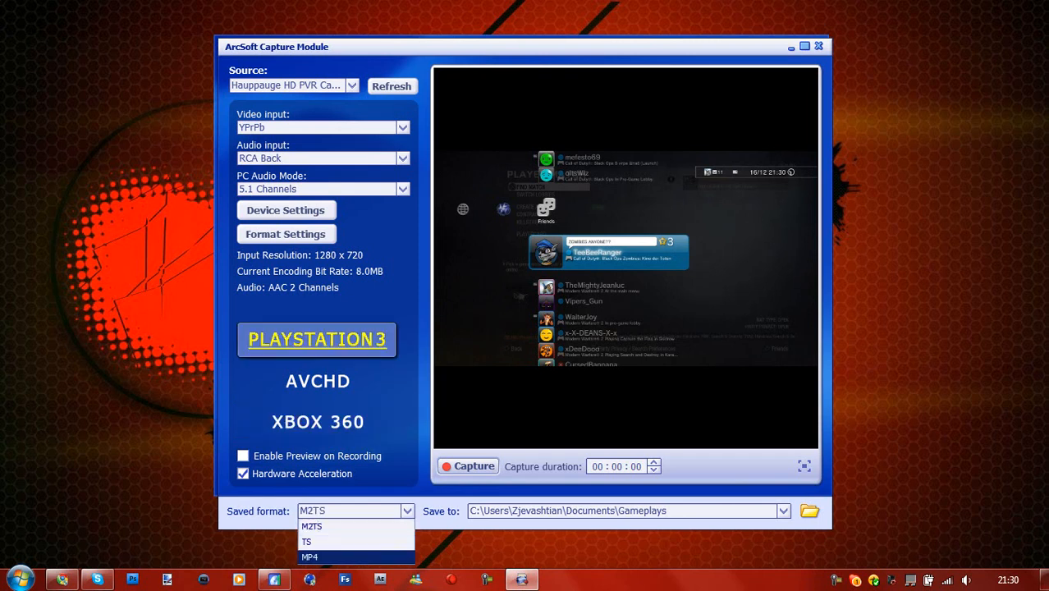
click(309, 557)
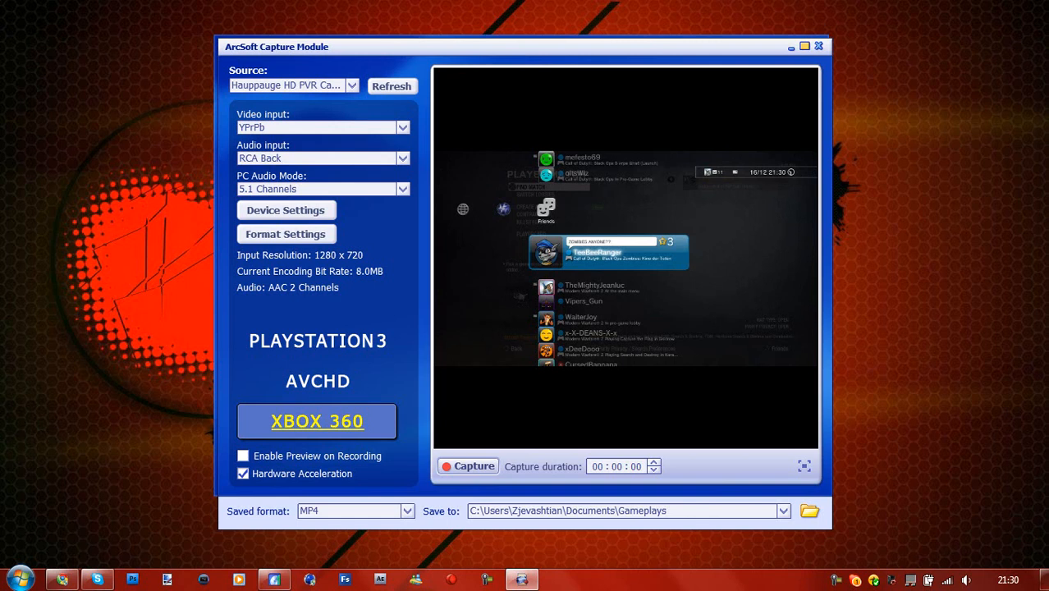
click(804, 46)
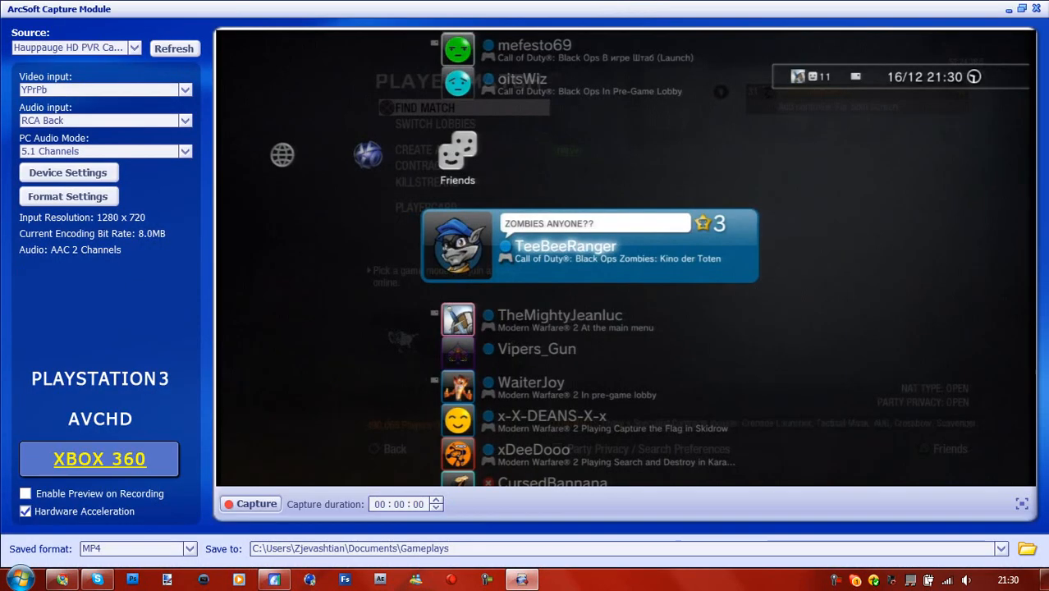